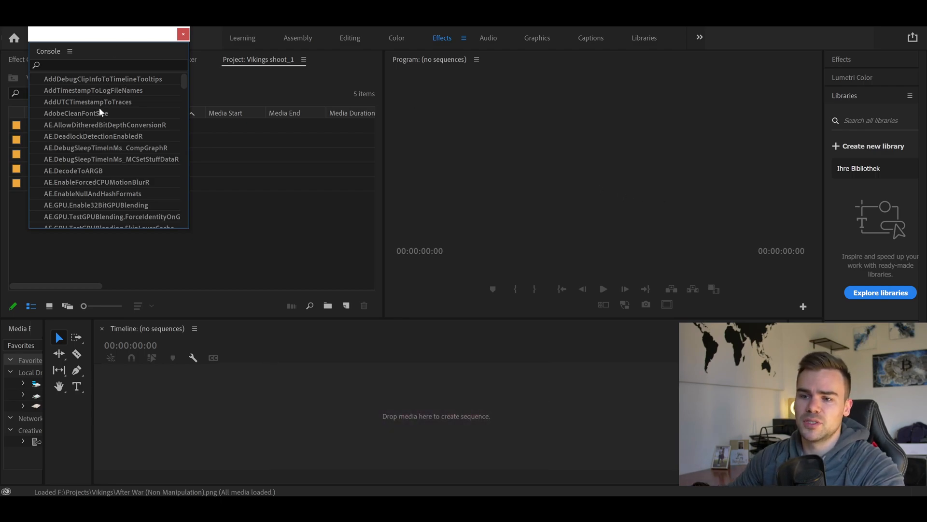
# Return the console to the debug database list and scroll down toward ApplicationLanguage
pyautogui.click(69, 52)
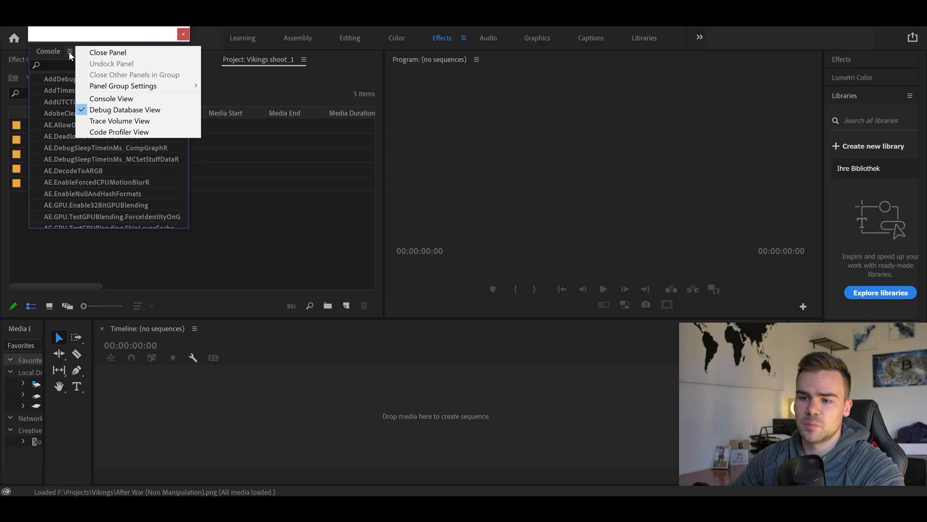
pyautogui.moveTo(124, 109)
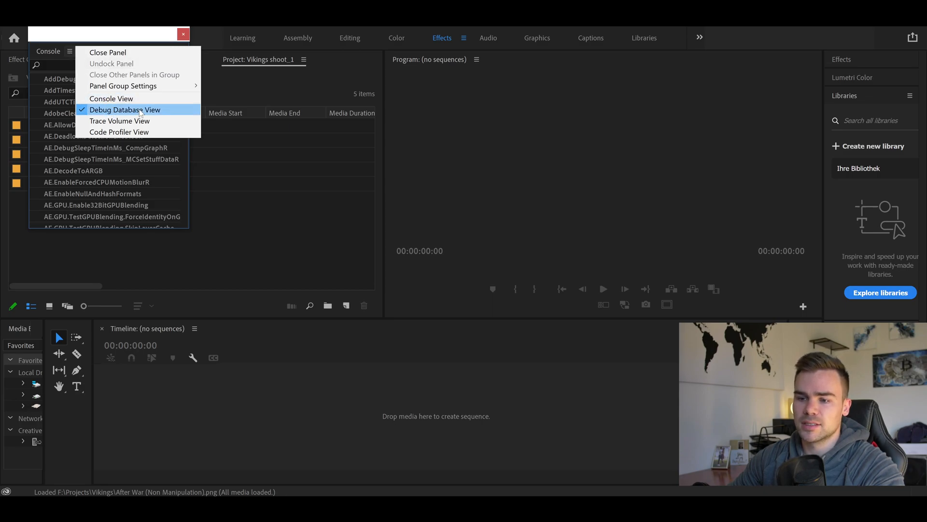
pyautogui.moveTo(111, 98)
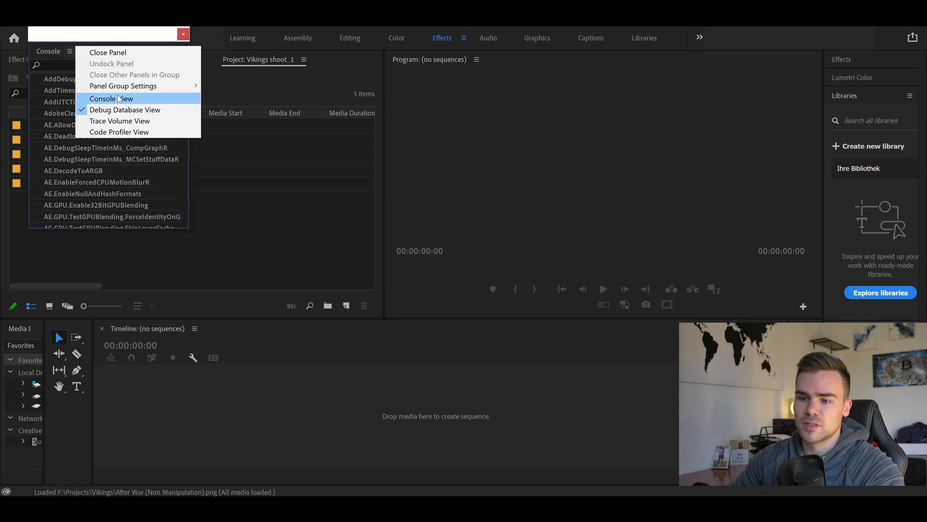
pyautogui.click(110, 98)
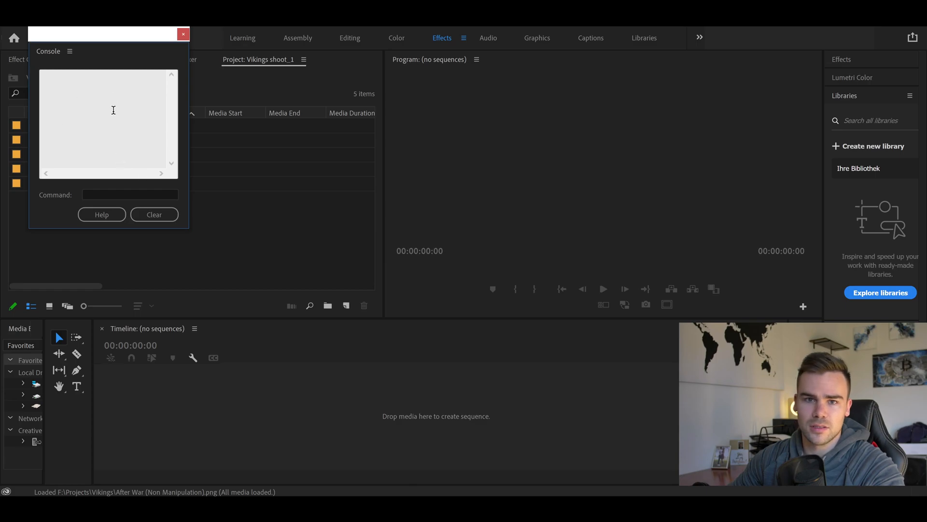
pyautogui.click(69, 51)
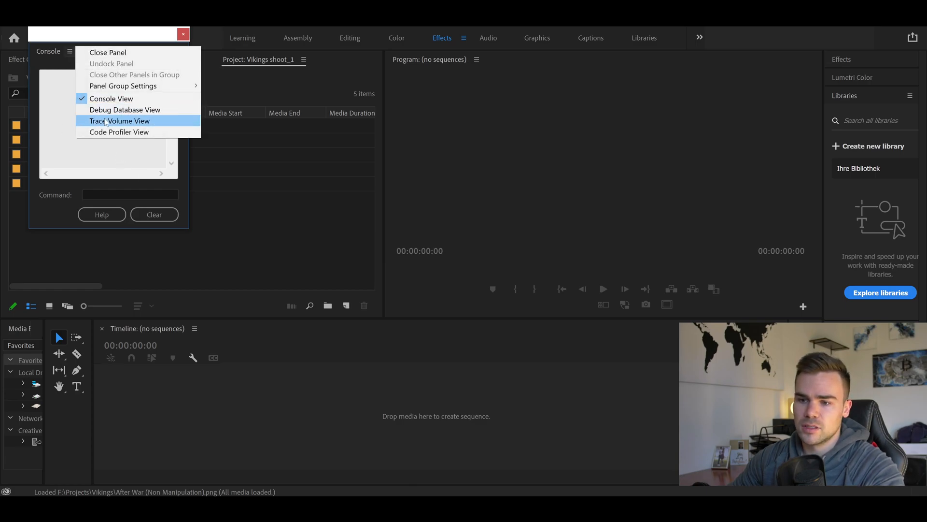
pyautogui.click(121, 121)
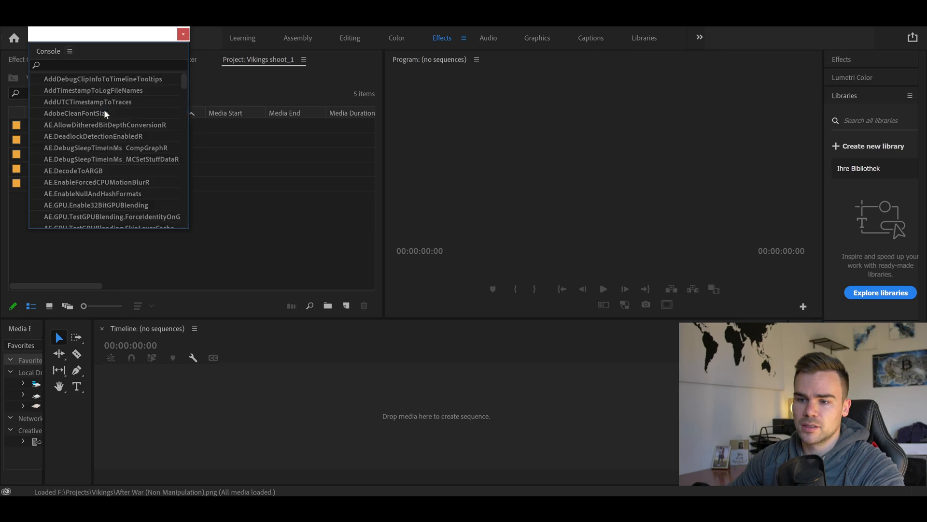
pyautogui.moveTo(192, 116)
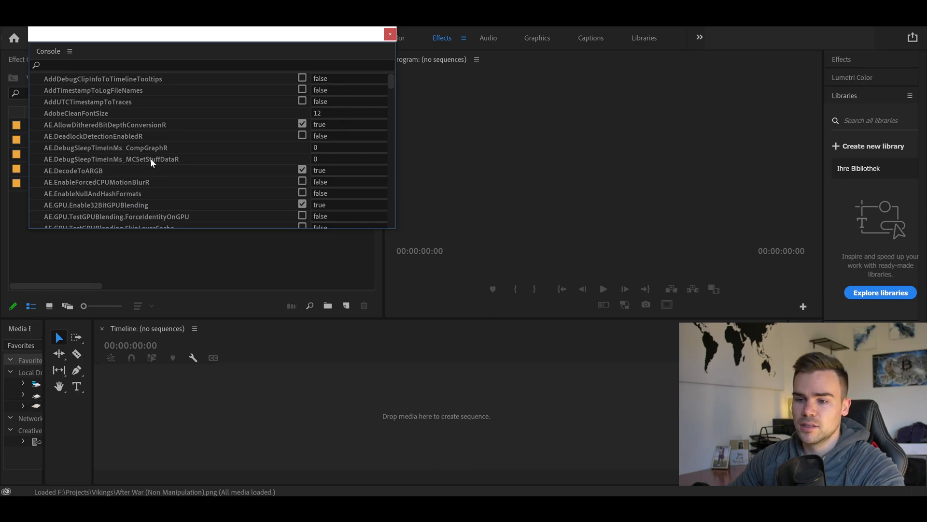
pyautogui.scroll(-3)
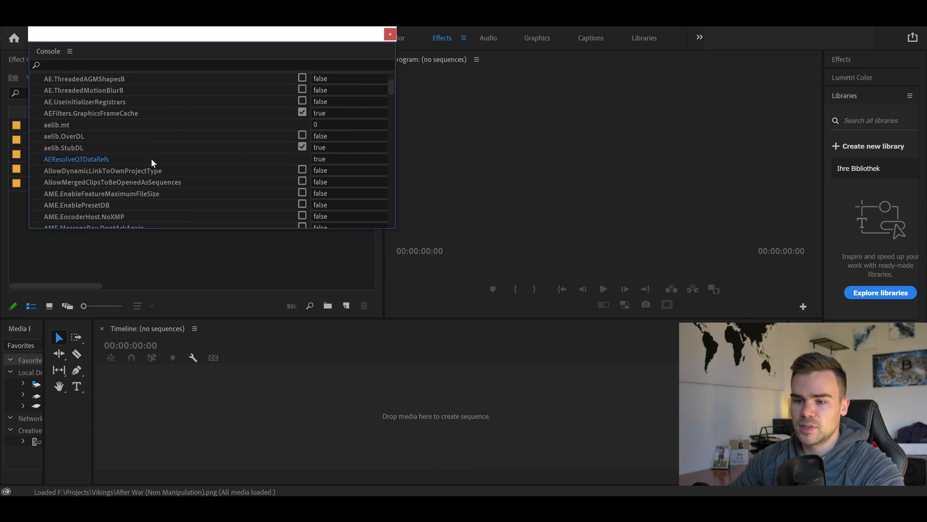
pyautogui.scroll(-3)
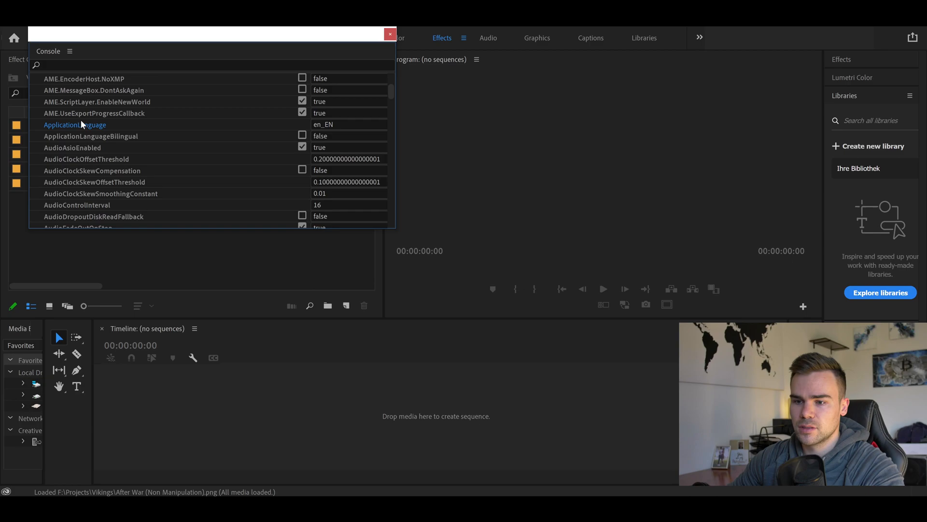
pyautogui.moveTo(324, 124)
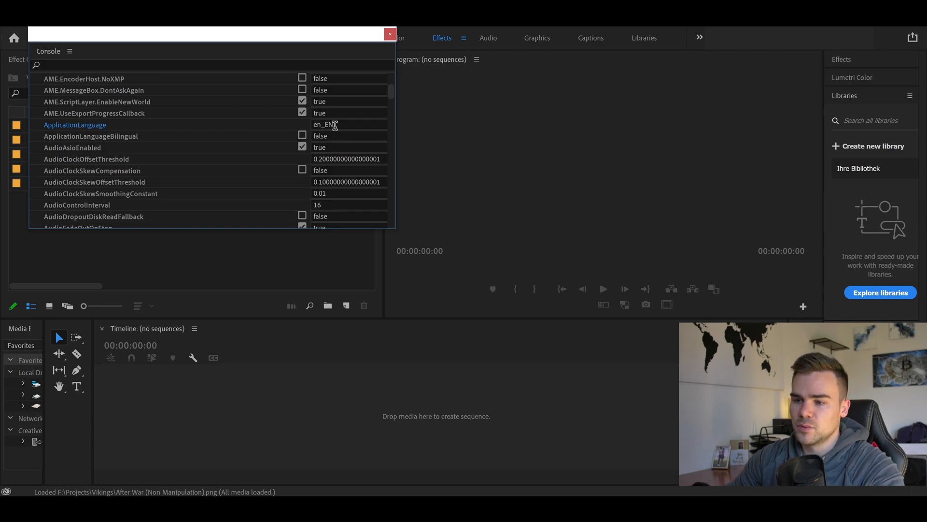
# Replace the ApplicationLanguage value en_EN with de_DE
pyautogui.doubleClick(349, 124)
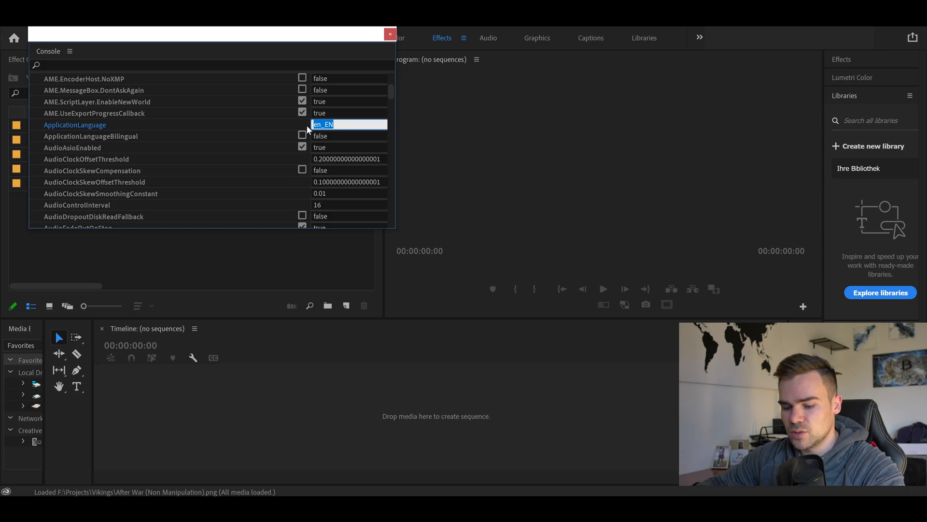
pyautogui.write('DE')
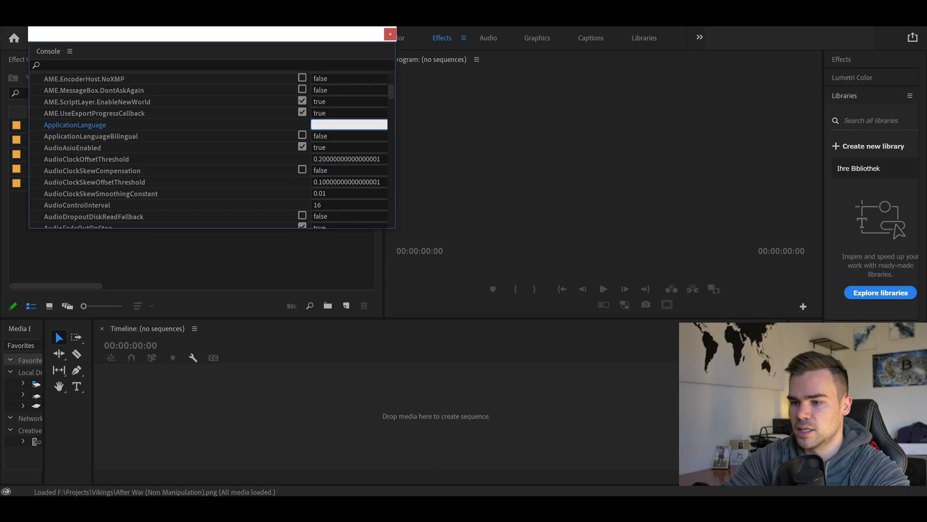
pyautogui.write('de')
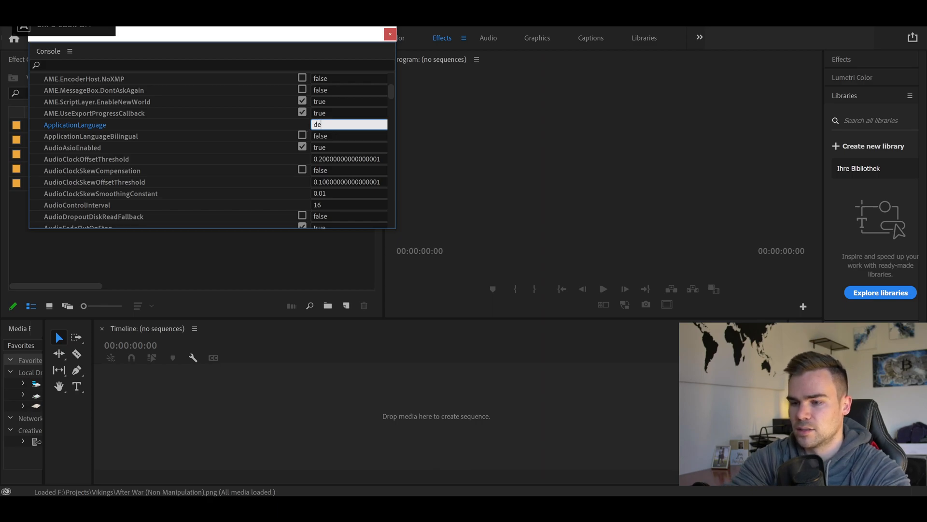
pyautogui.write('_DE')
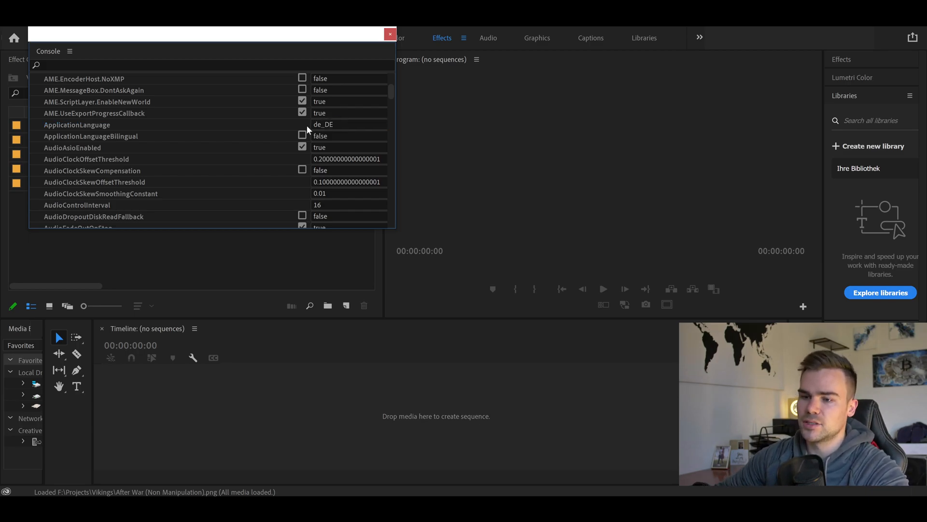
# Close the debug console window so Premiere Pro reloads its interface in German
pyautogui.click(390, 34)
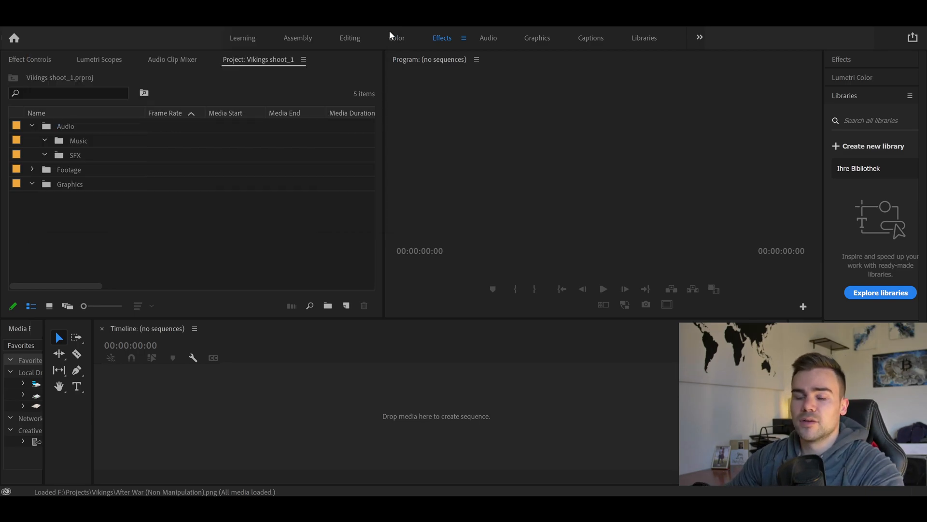
pyautogui.moveTo(390, 35)
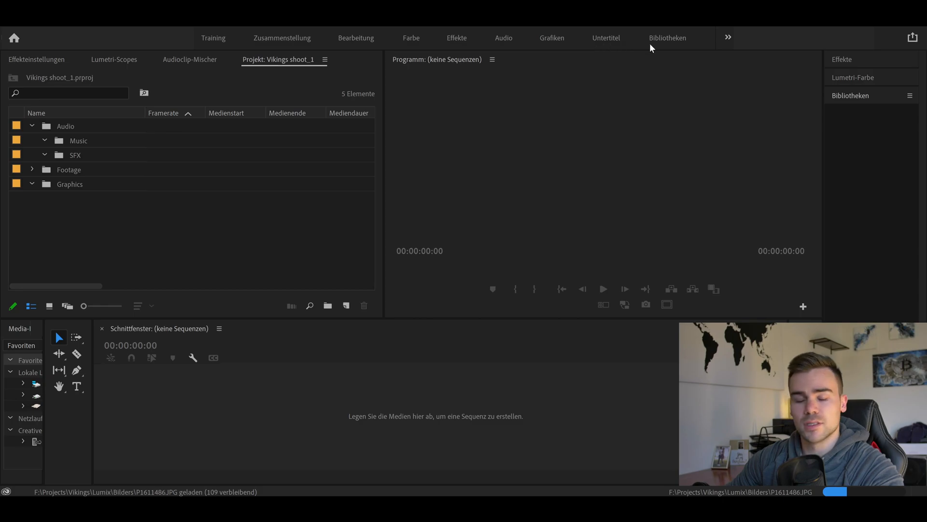
pyautogui.click(850, 95)
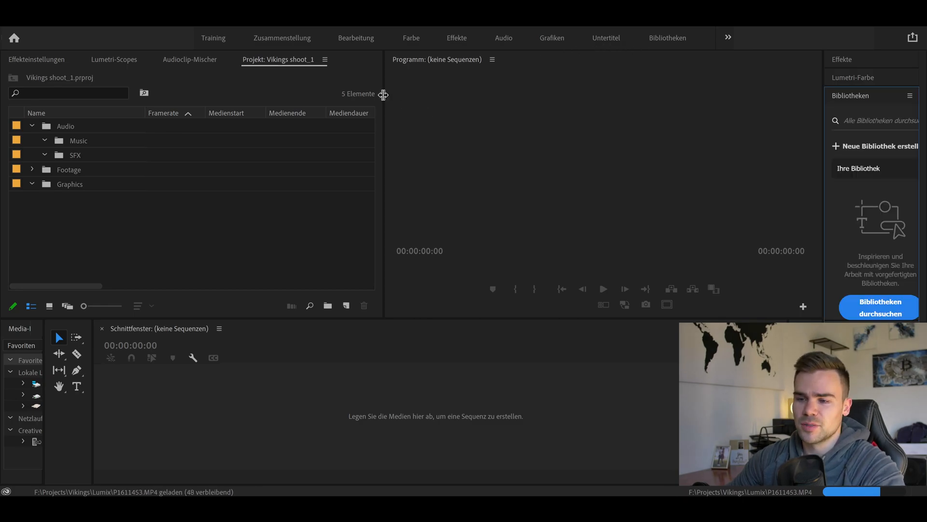
pyautogui.moveTo(181, 70)
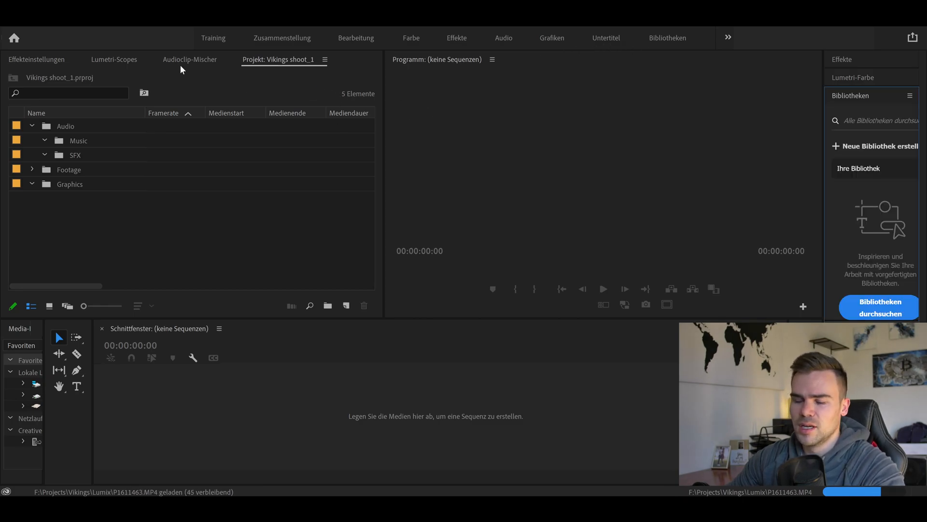